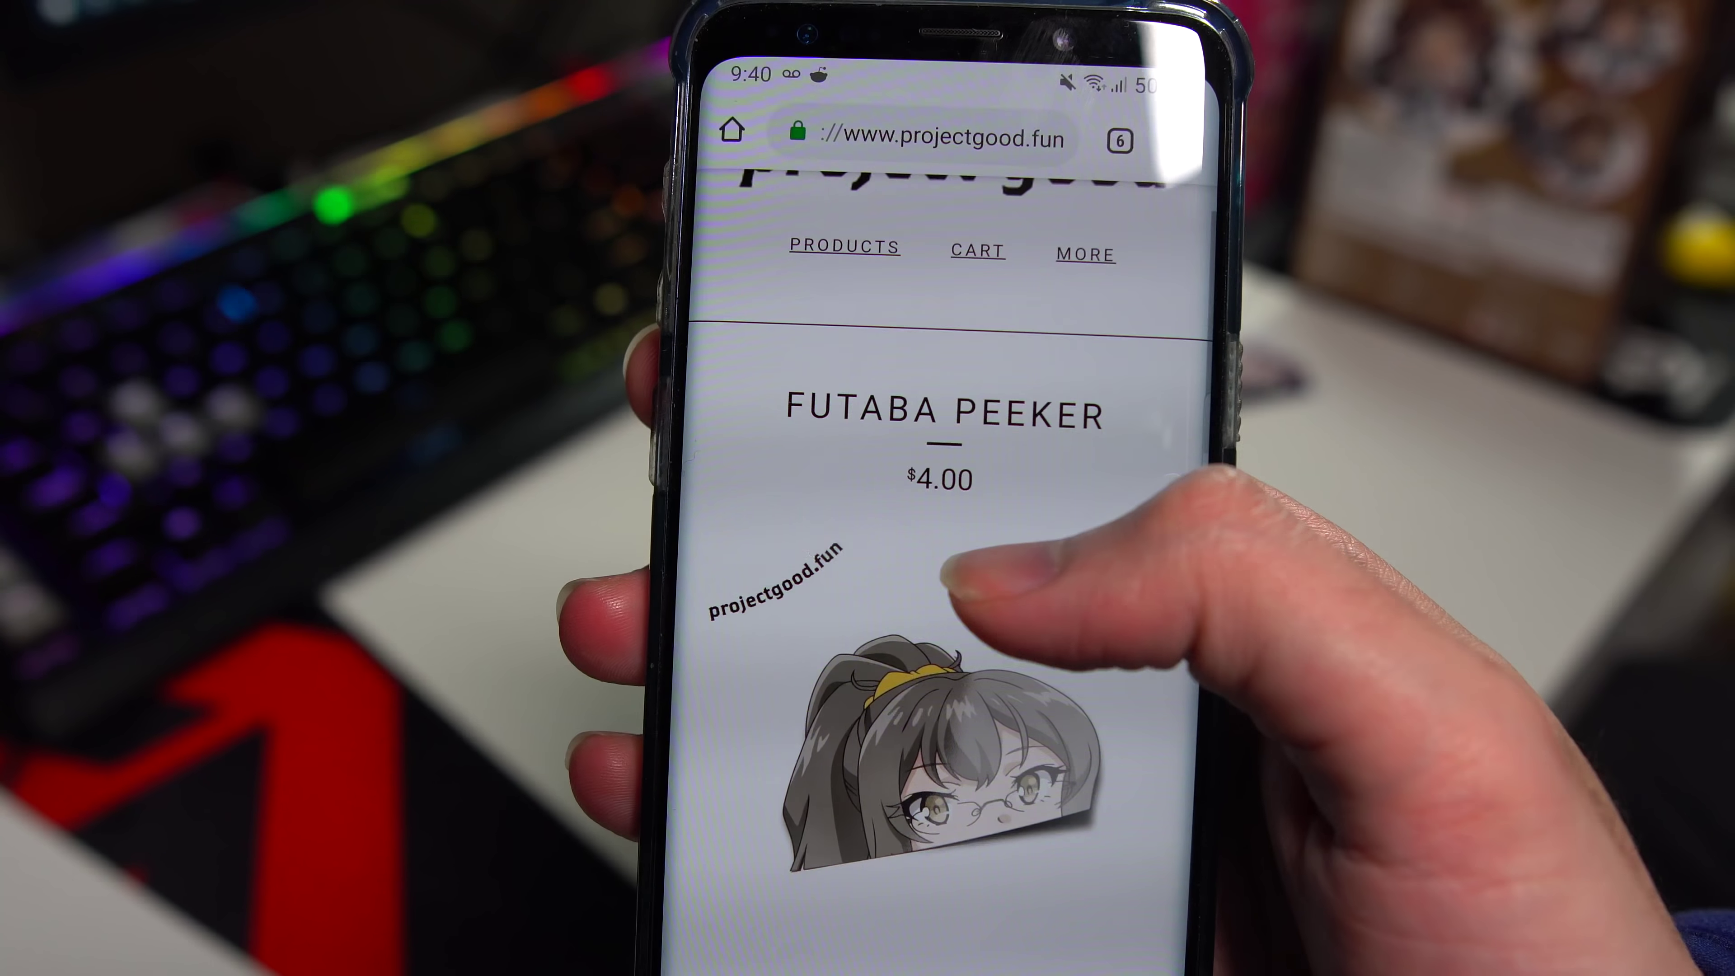
{"action": "scroll", "scroll_direction": "down", "scroll_amount": 3}
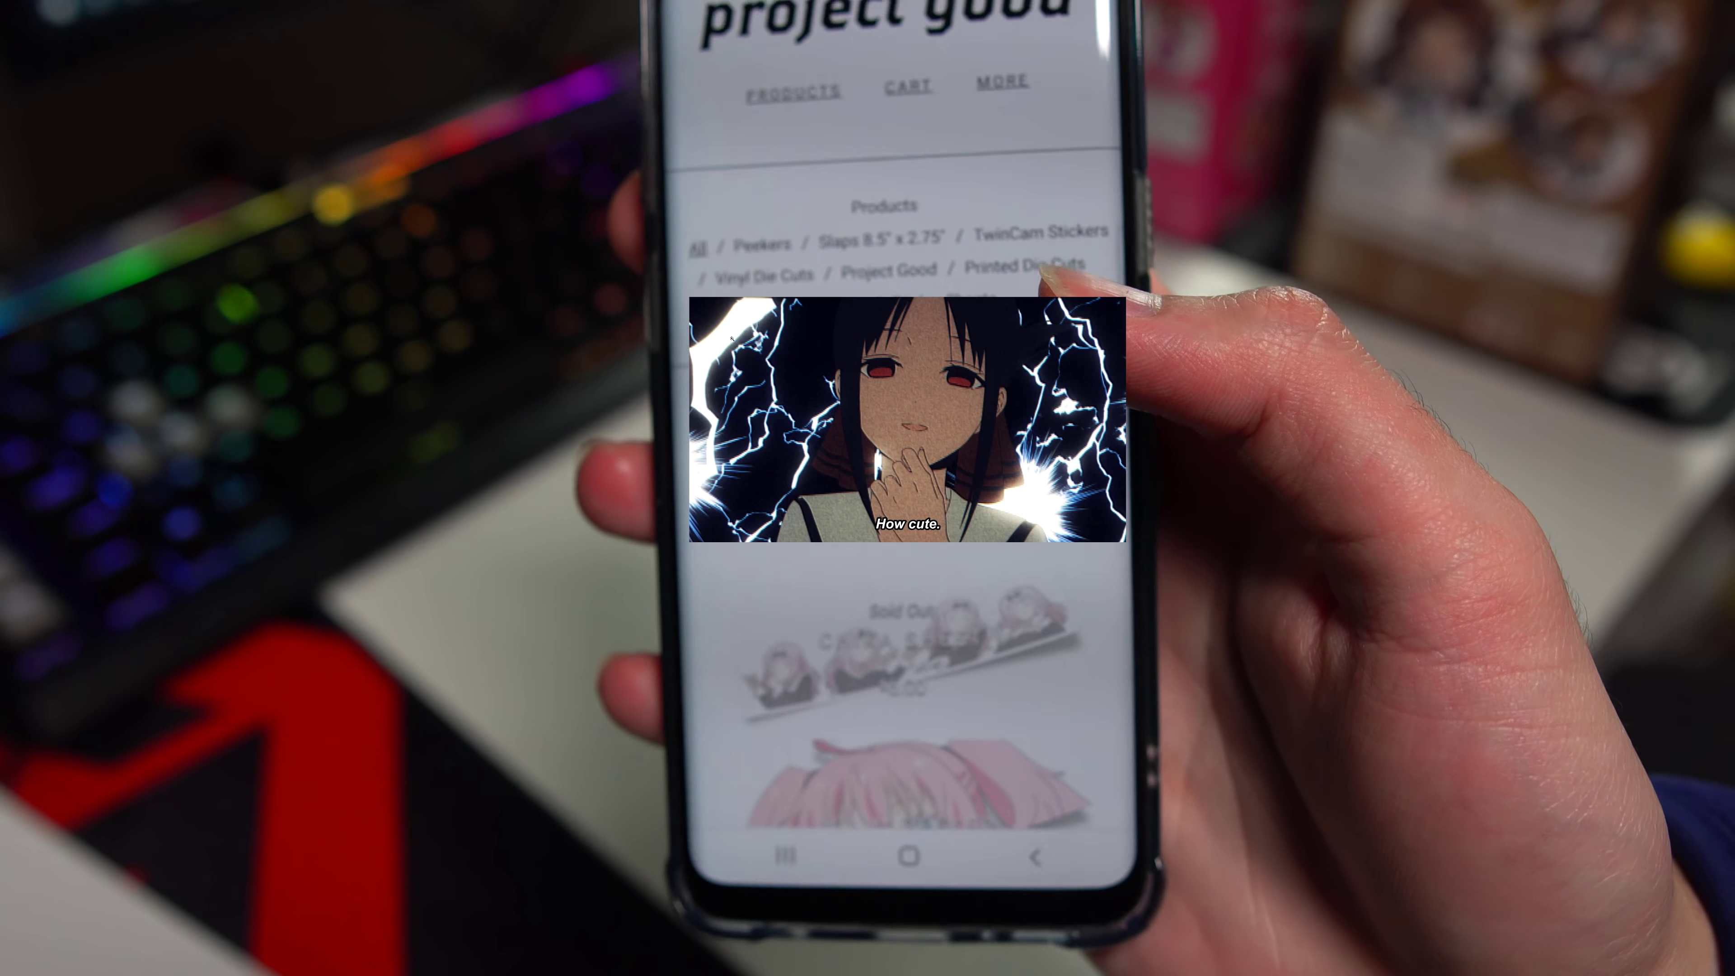
{"action": "scroll", "scroll_direction": "up", "scroll_amount": 3}
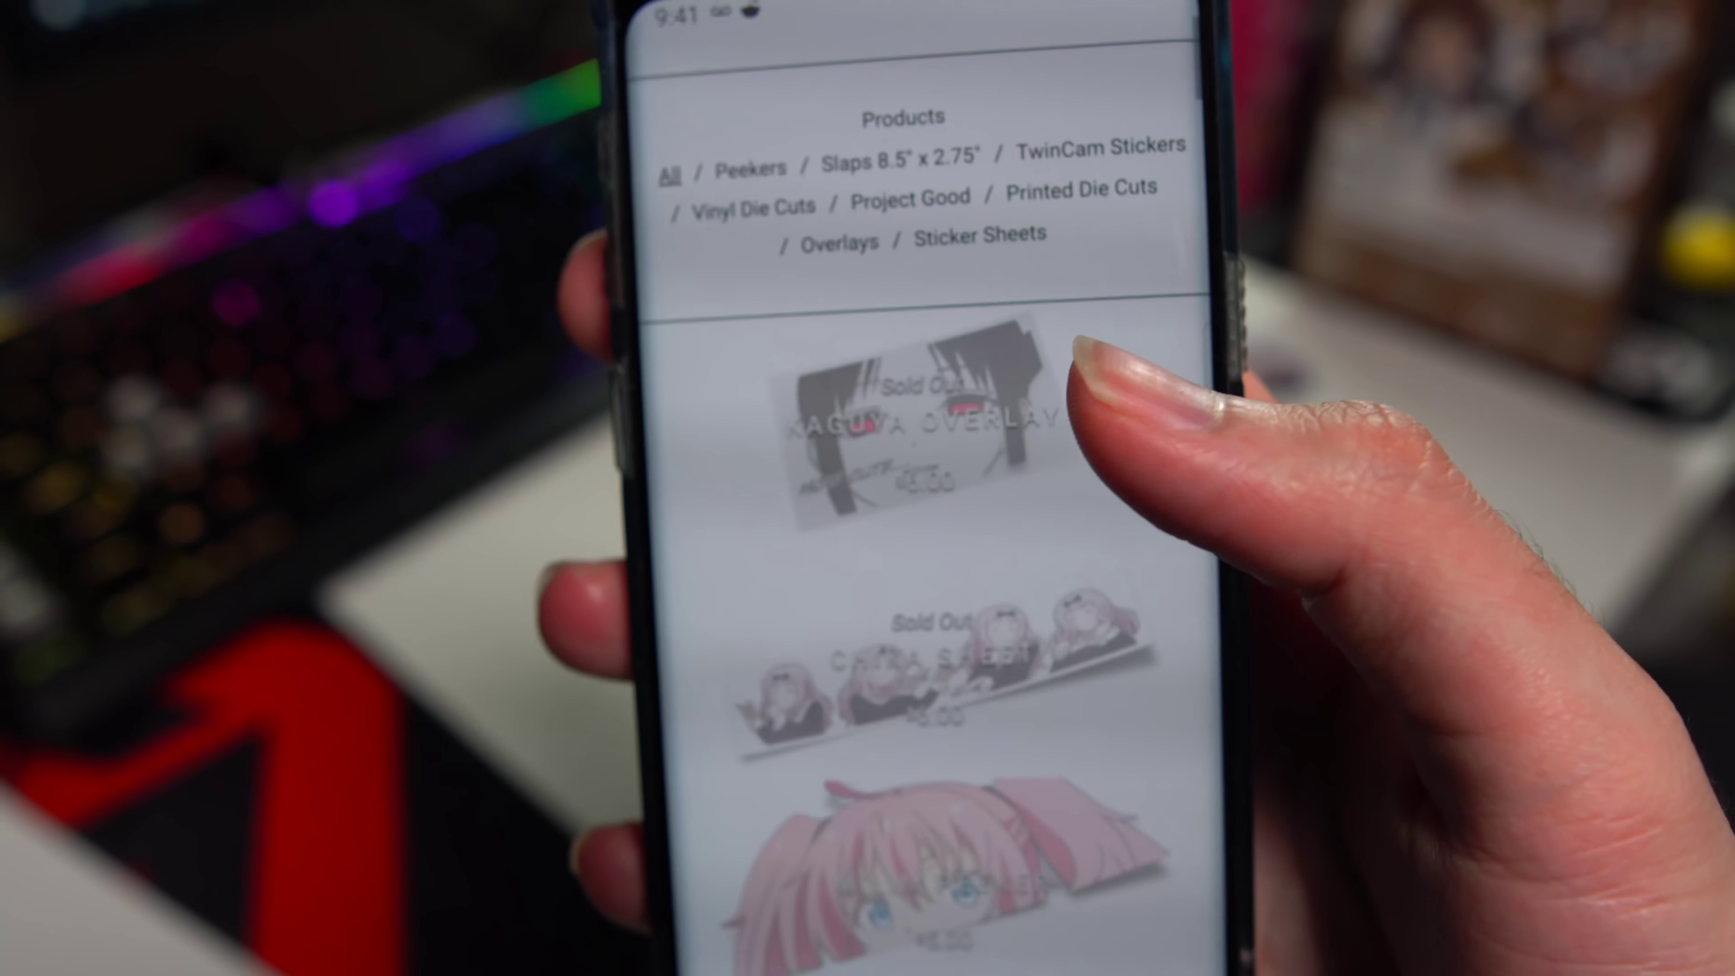